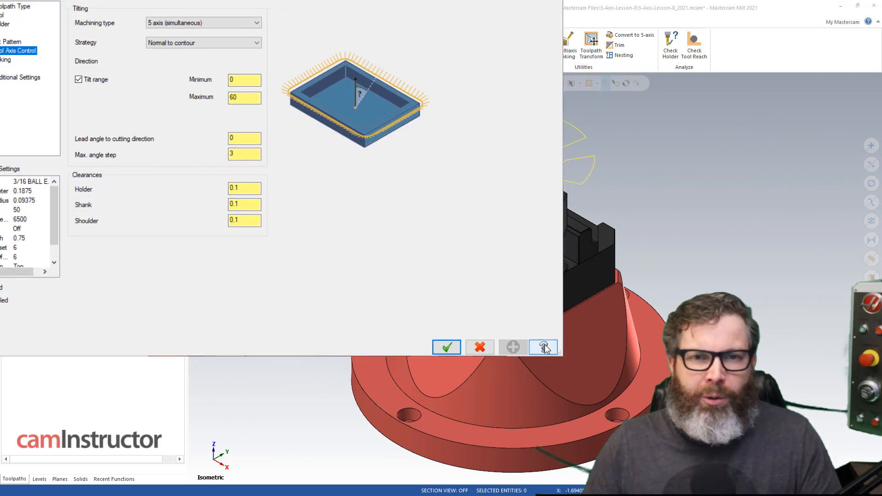
- Confirm the Deburr dialog settings with OK to finish the 3/16 ball endmill toolpath
{"action": "left_click", "coordinate": [542, 347]}
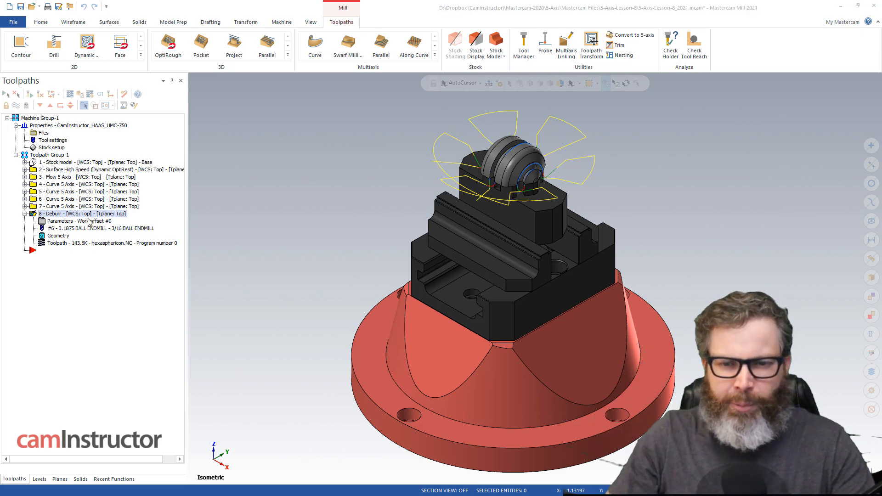
- Reopen operation 8 Deburr's parameters and select the Max. angle step field (3)
{"action": "double_click", "coordinate": [68, 221]}
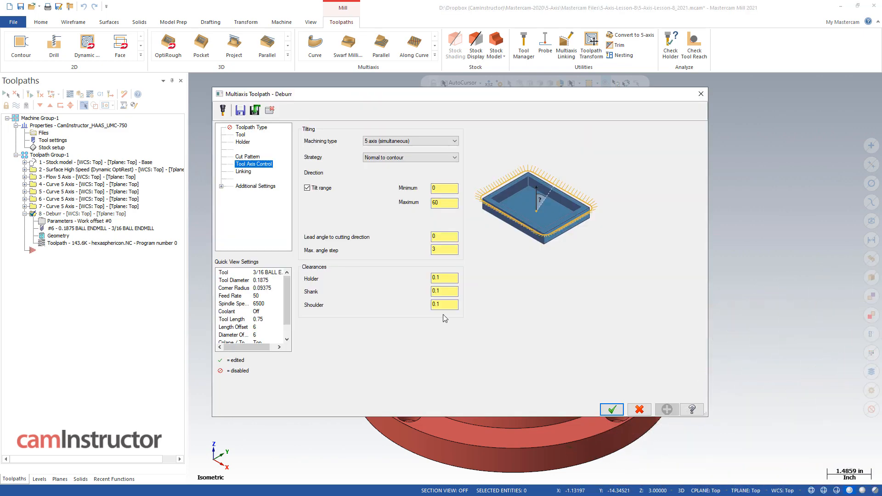
{"action": "mouse_move", "coordinate": [396, 255]}
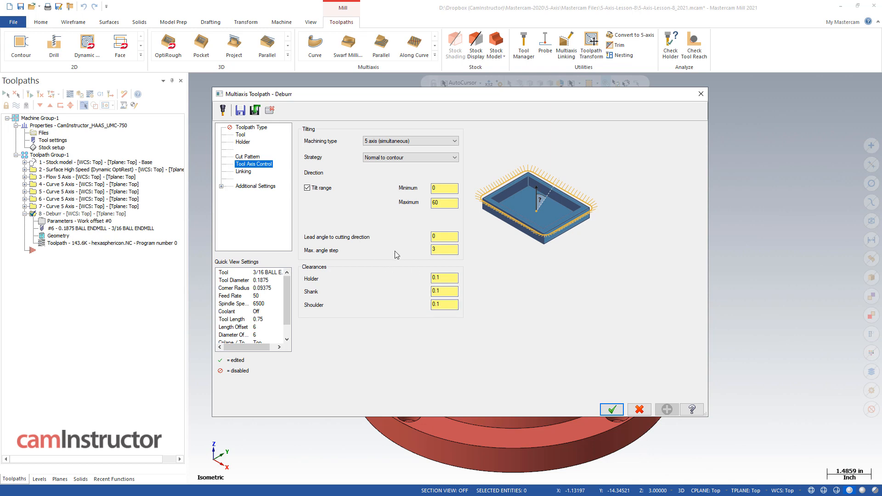
{"action": "left_click", "coordinate": [443, 249]}
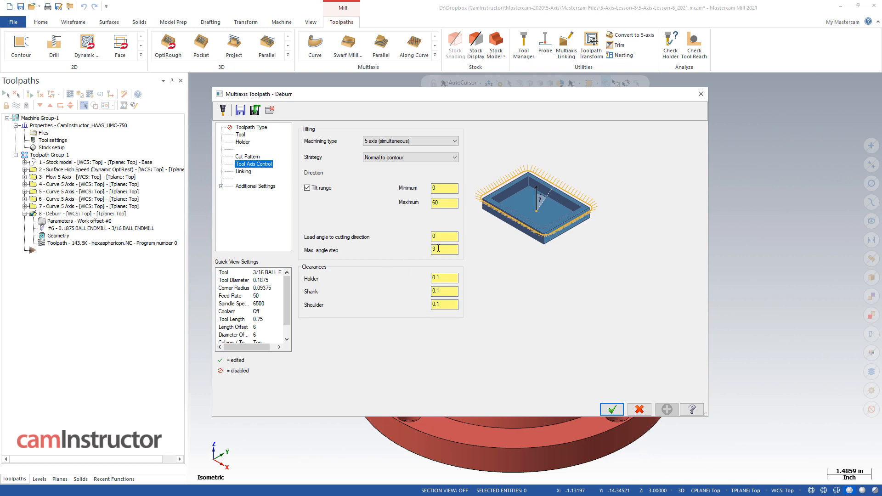
{"action": "mouse_move", "coordinate": [692, 409]}
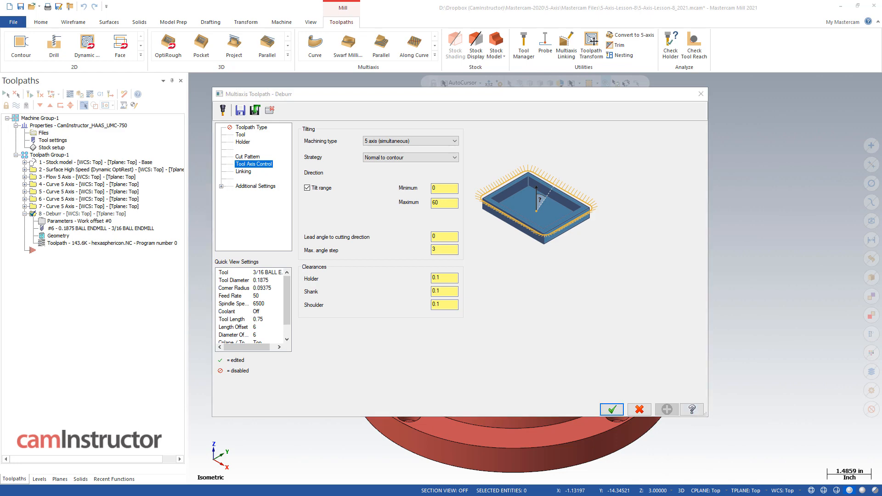
- Open tool axis control help, expand Parameters, and highlight the Maximum angle step definition
{"action": "left_click", "coordinate": [691, 409]}
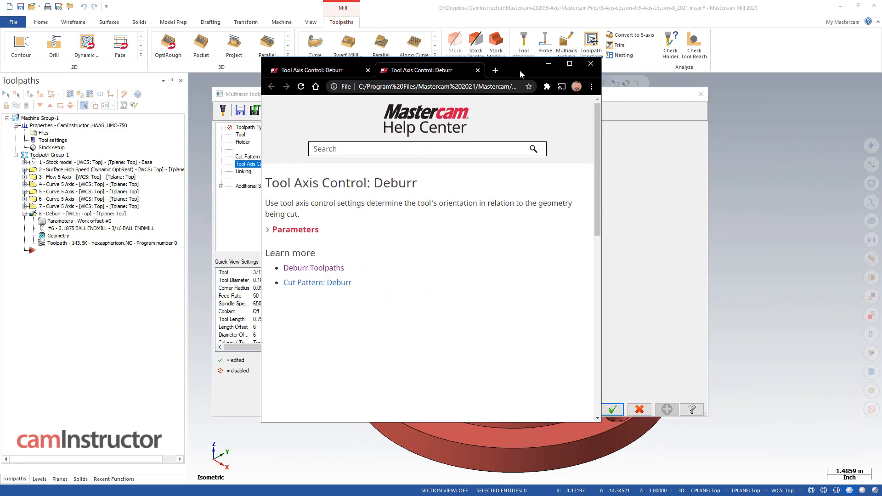
{"action": "mouse_move", "coordinate": [508, 218]}
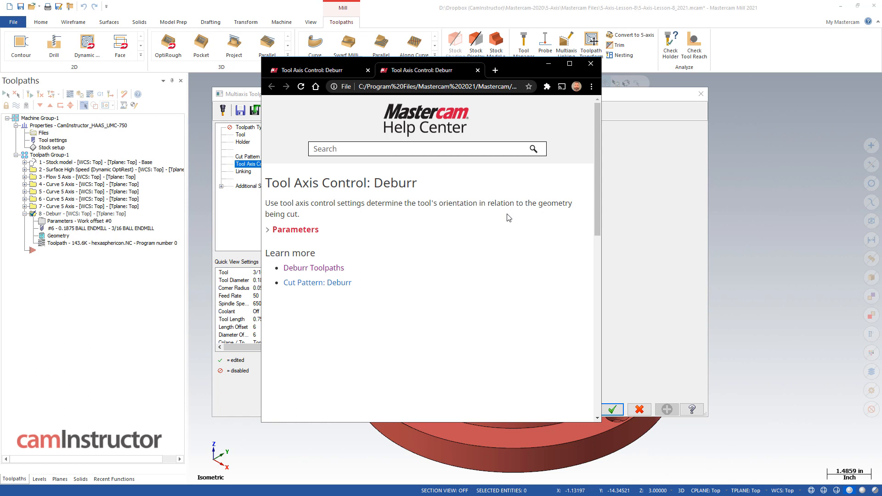
{"action": "mouse_move", "coordinate": [590, 173]}
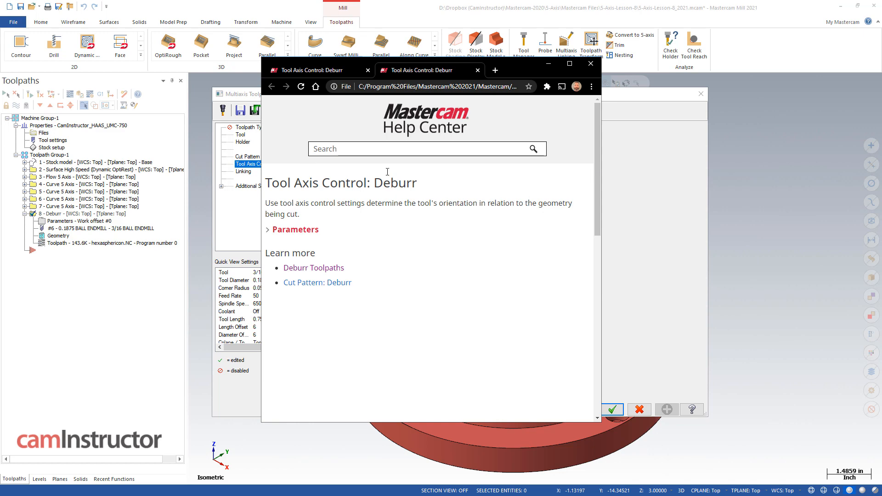
{"action": "left_click", "coordinate": [293, 228]}
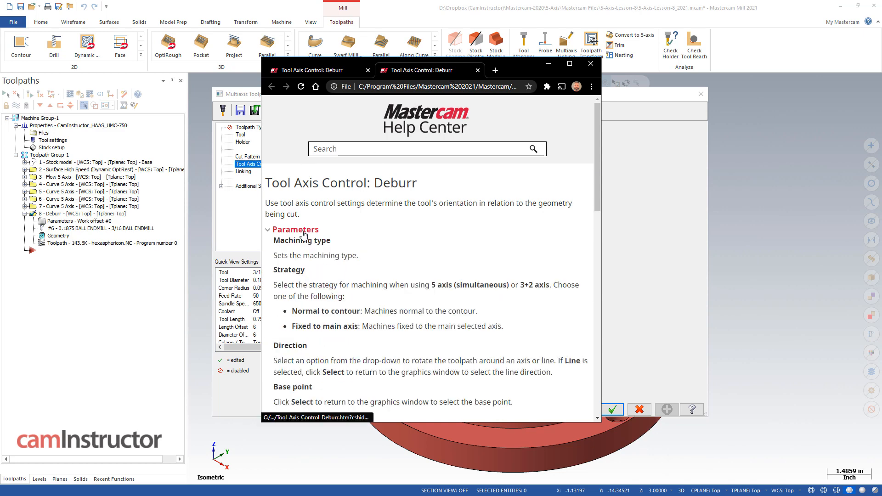
{"action": "scroll", "scroll_direction": "down", "scroll_amount": 3}
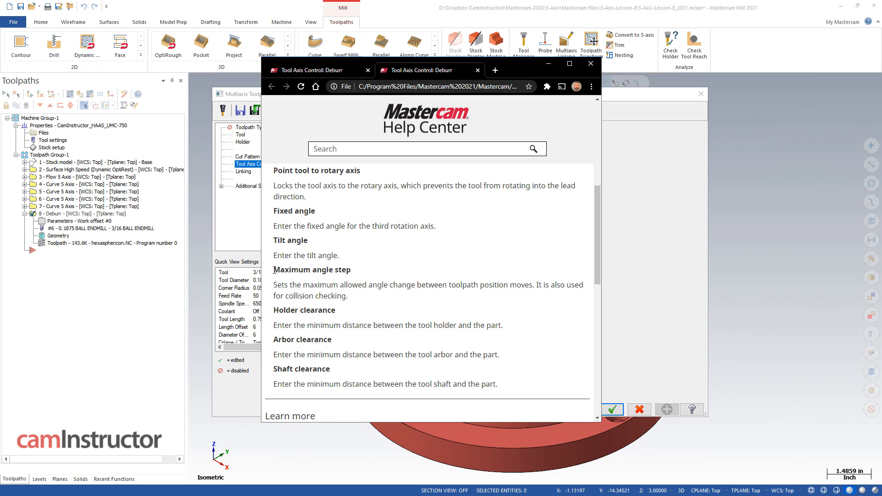
{"action": "double_click", "coordinate": [311, 270]}
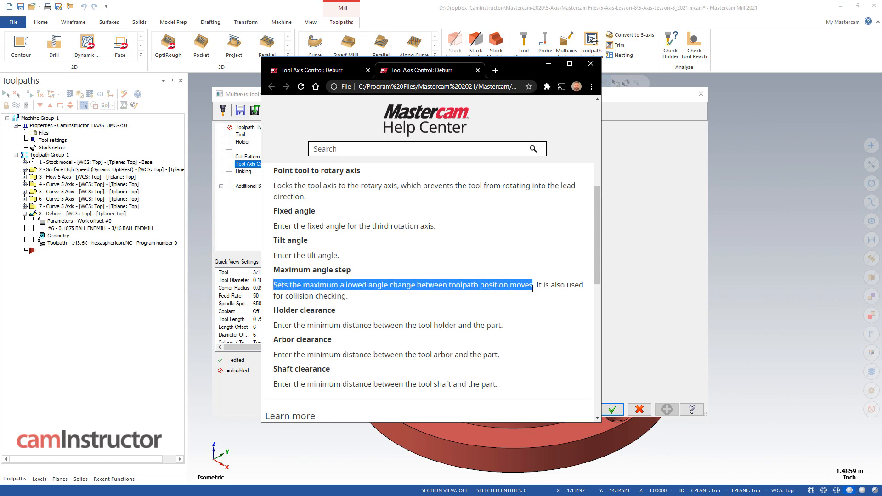
{"action": "mouse_move", "coordinate": [444, 301]}
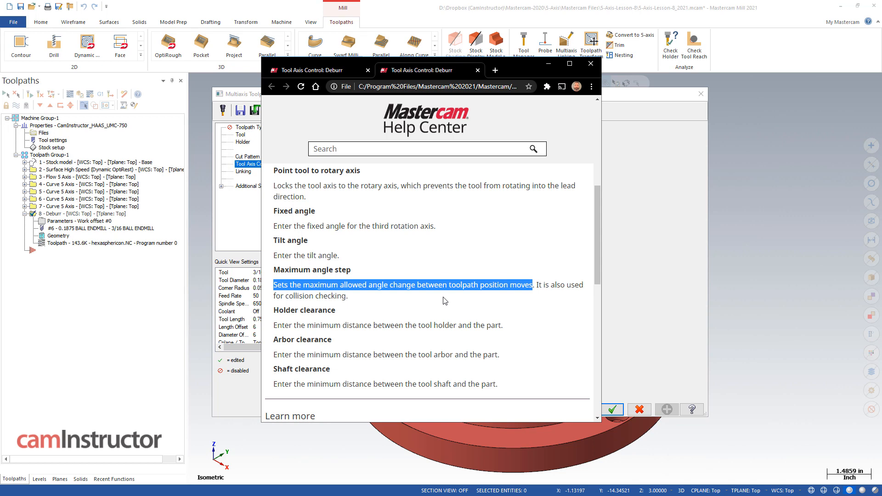
{"action": "mouse_move", "coordinate": [497, 82]}
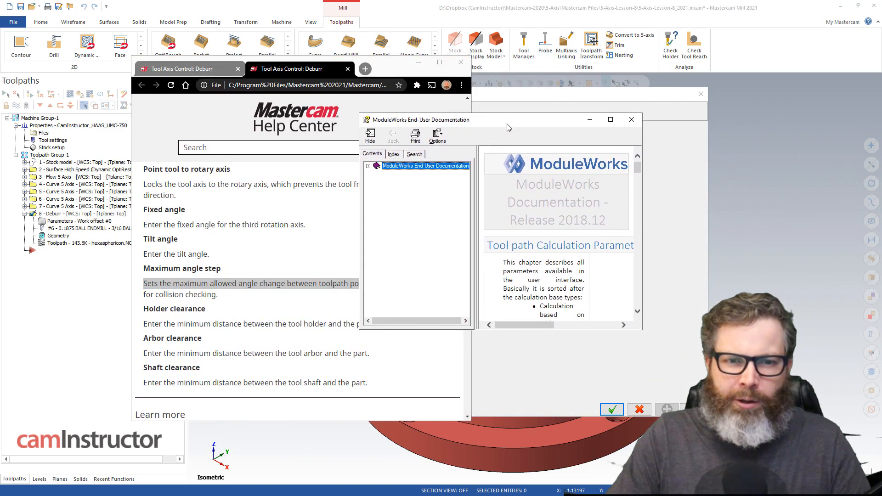
{"action": "mouse_move", "coordinate": [450, 126]}
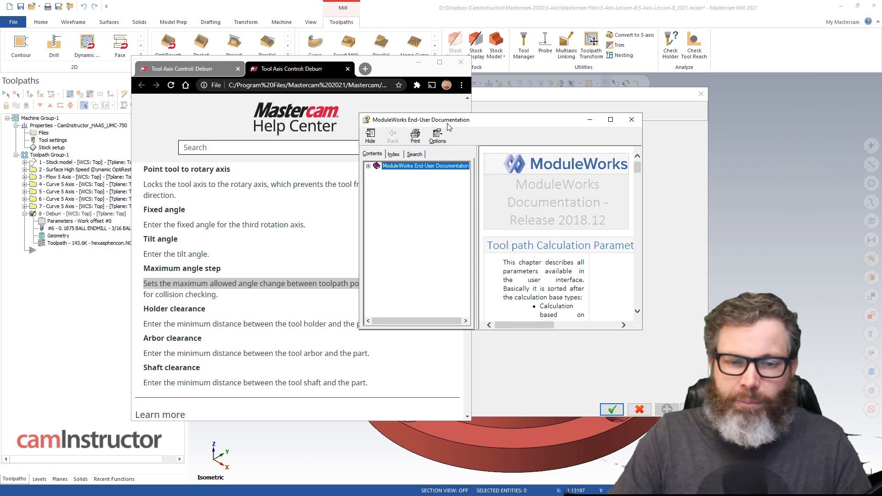
{"action": "mouse_move", "coordinate": [501, 137]}
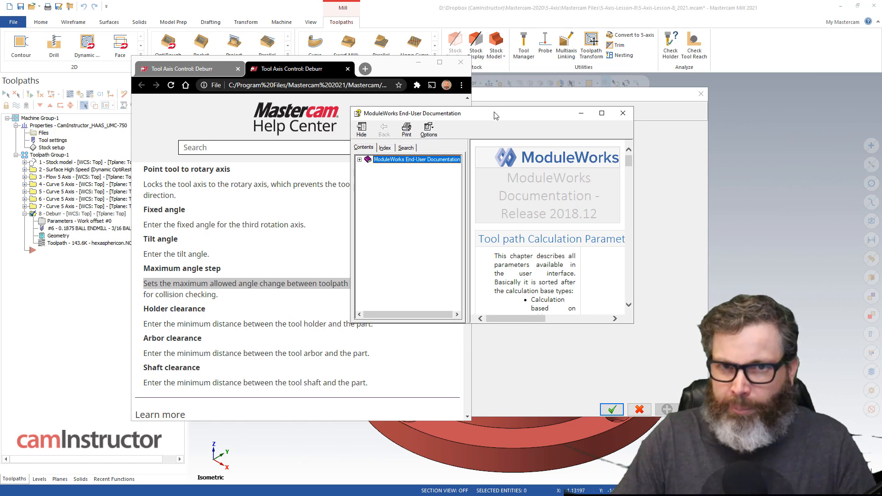
{"action": "mouse_move", "coordinate": [498, 117]}
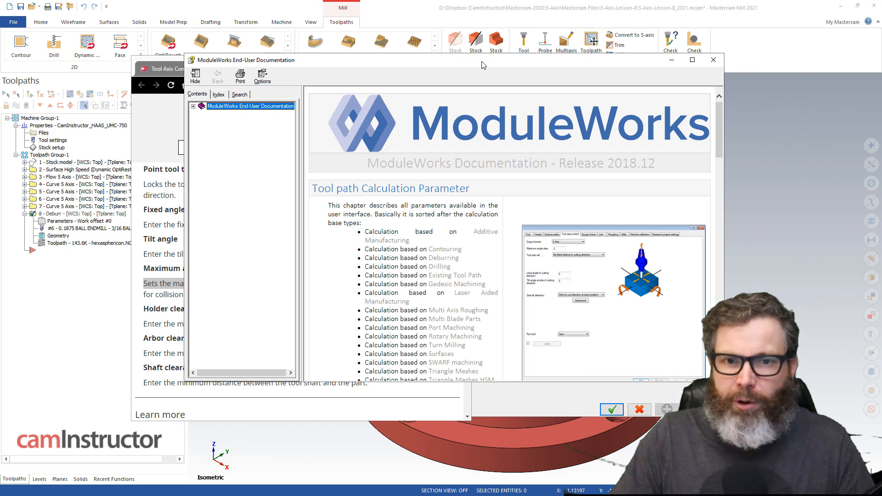
- Expand ModuleWorks contents down to the Calculation based on Deburring topic and its subtopics
{"action": "left_click", "coordinate": [193, 106]}
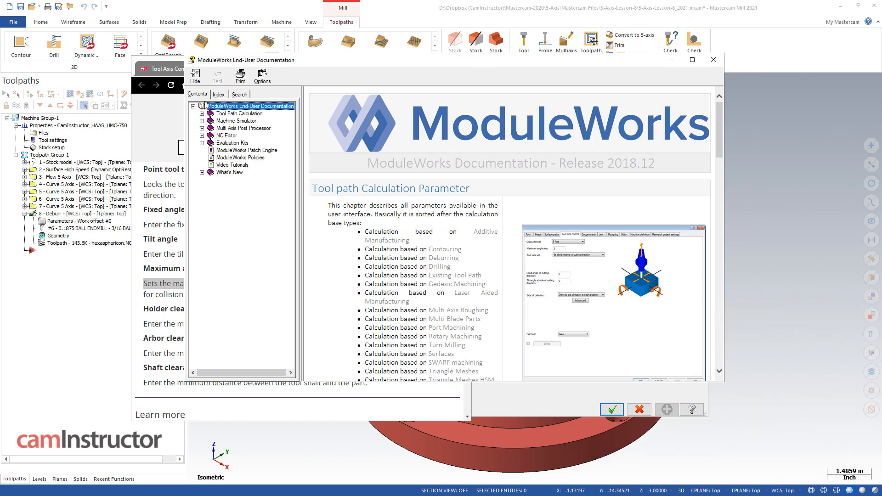
{"action": "mouse_move", "coordinate": [251, 116]}
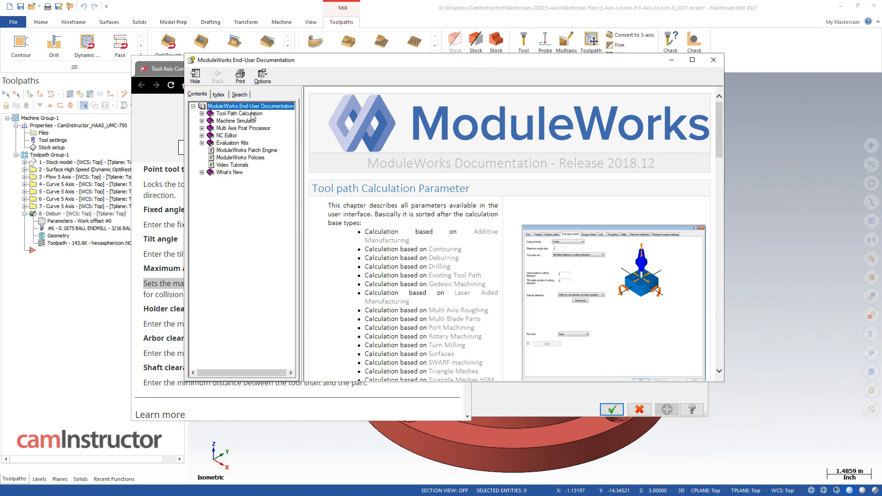
{"action": "left_click", "coordinate": [202, 113]}
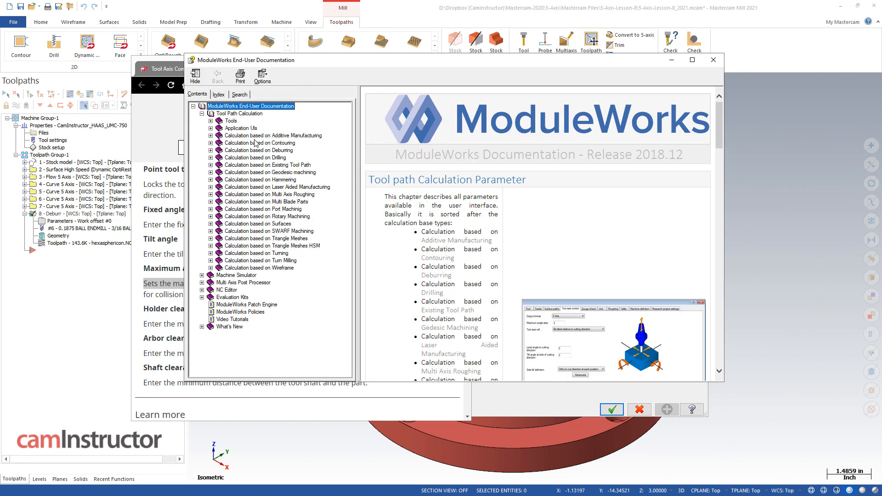
{"action": "mouse_move", "coordinate": [280, 166]}
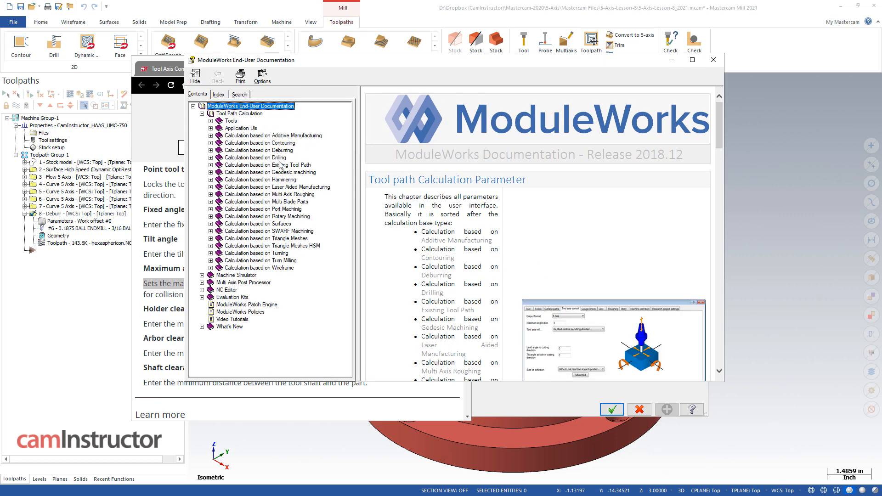
{"action": "left_click", "coordinate": [258, 150]}
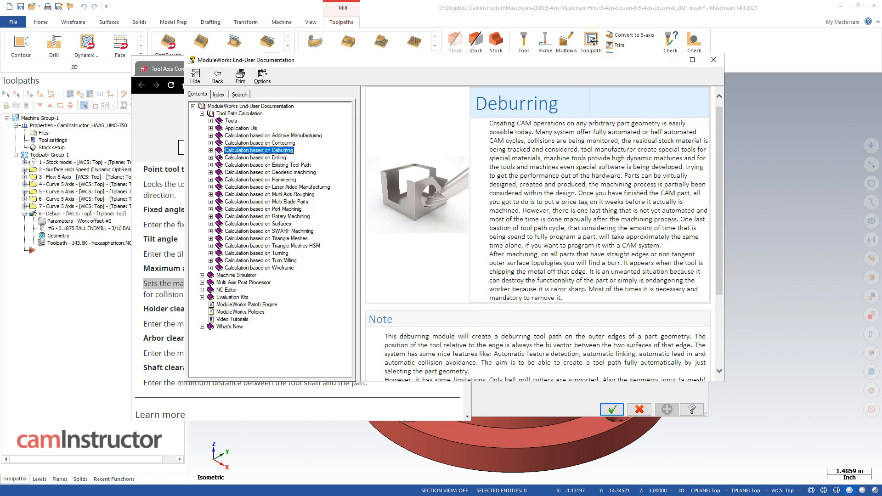
{"action": "left_click", "coordinate": [213, 151]}
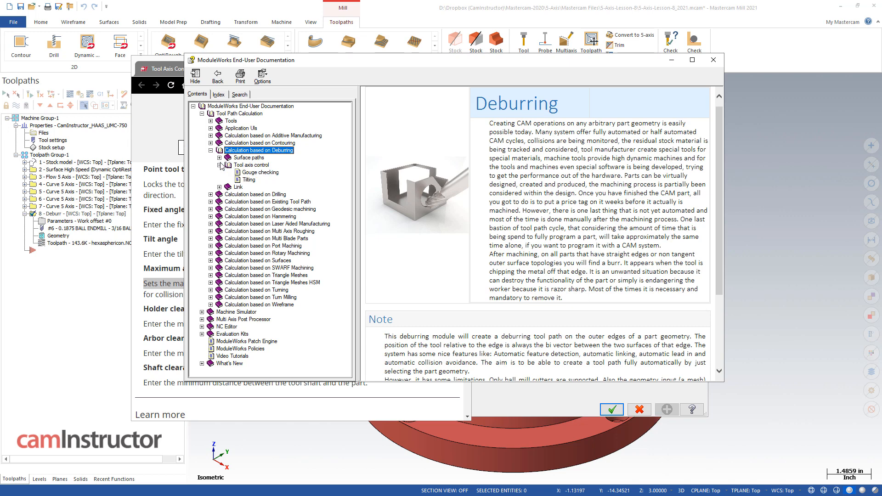
- Open the Deburring Tilting page and scroll to the Maximum angle step explanation
{"action": "left_click", "coordinate": [259, 172]}
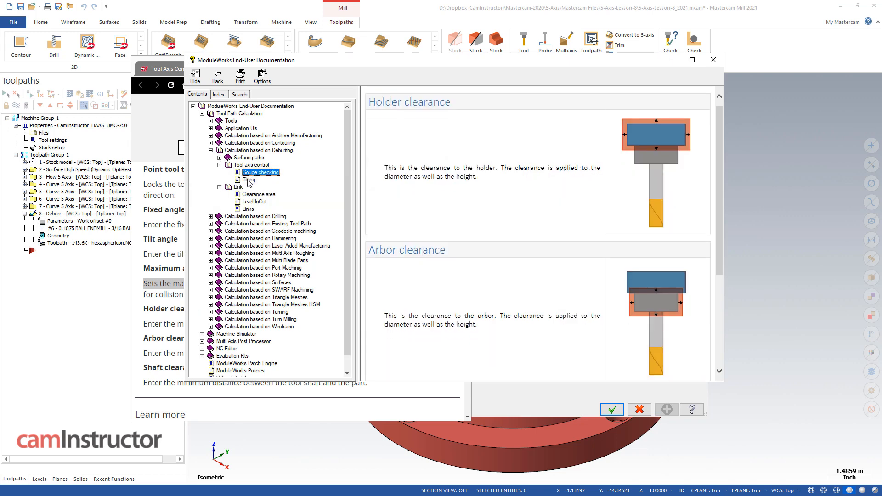
{"action": "left_click", "coordinate": [248, 179]}
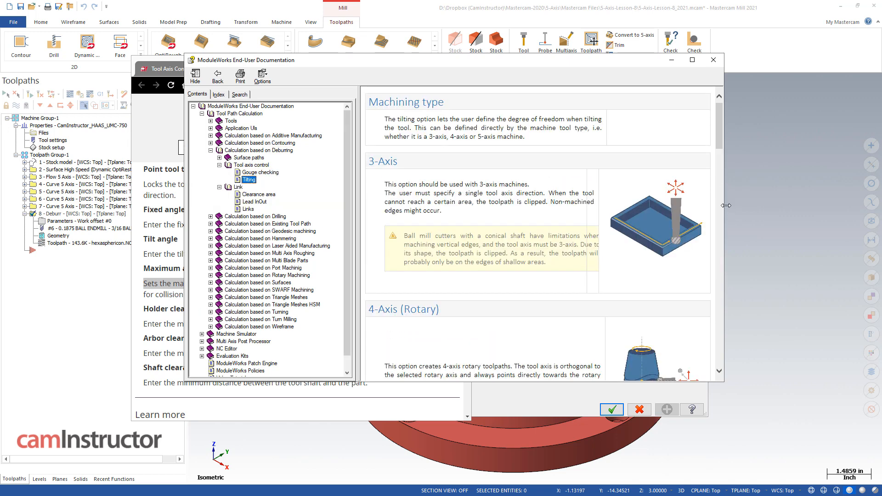
{"action": "scroll", "scroll_direction": "down", "scroll_amount": 3}
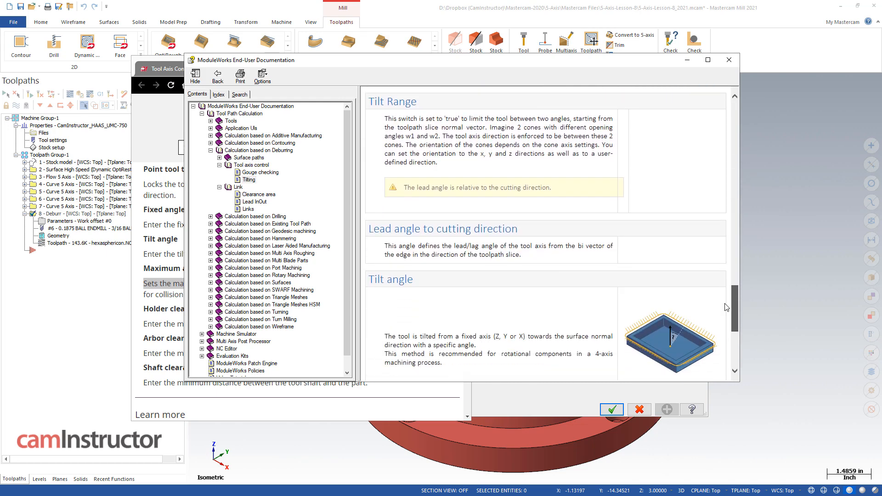
{"action": "scroll", "scroll_direction": "down", "scroll_amount": 3}
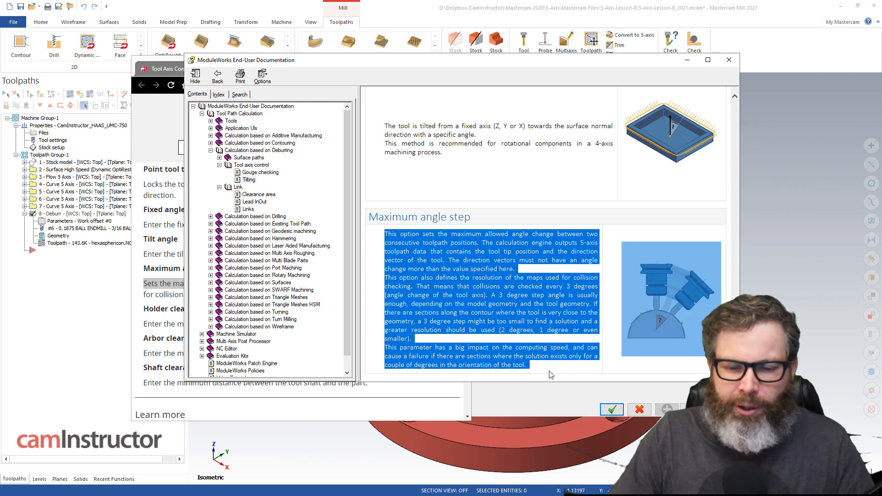
{"action": "mouse_move", "coordinate": [141, 281]}
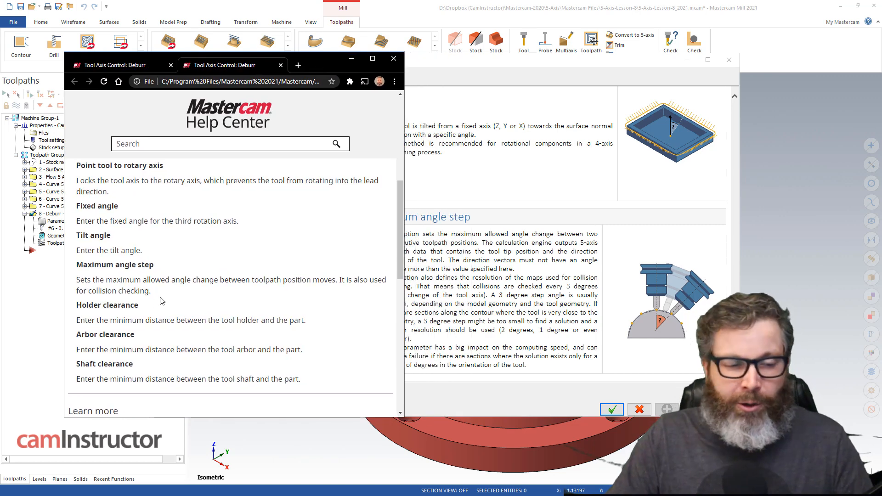
{"action": "mouse_move", "coordinate": [170, 253]}
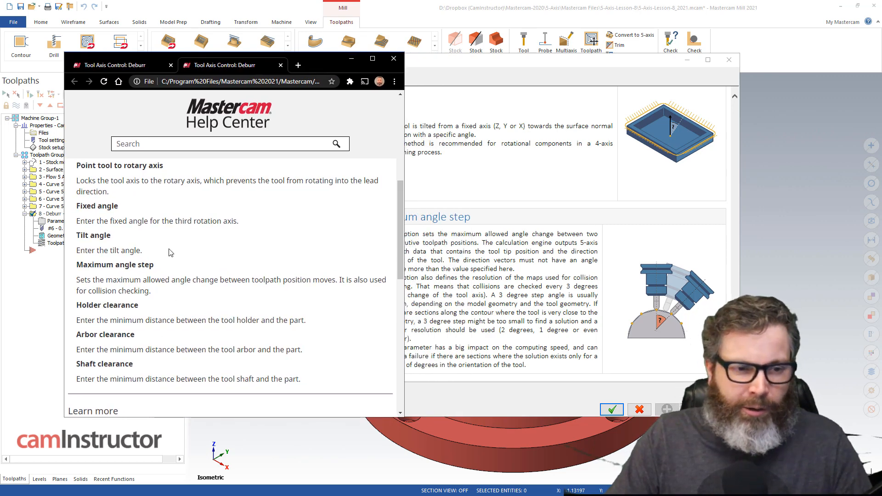
{"action": "mouse_move", "coordinate": [146, 312]}
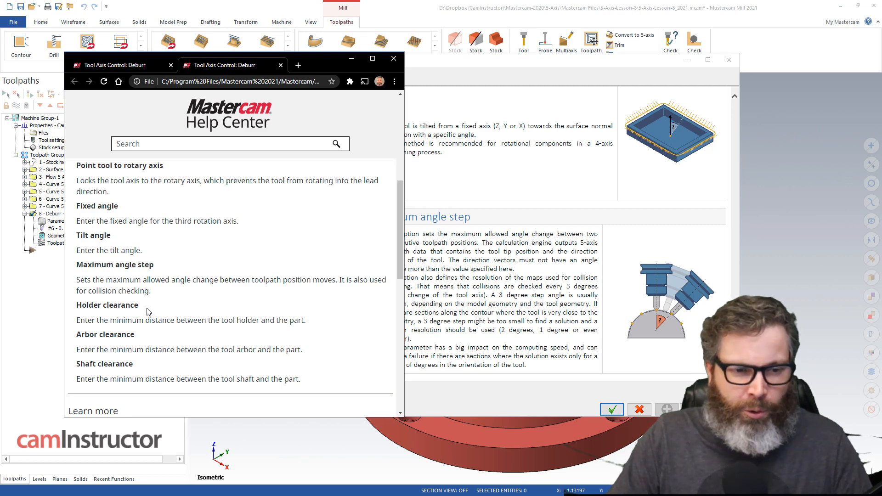
{"action": "mouse_move", "coordinate": [516, 107]}
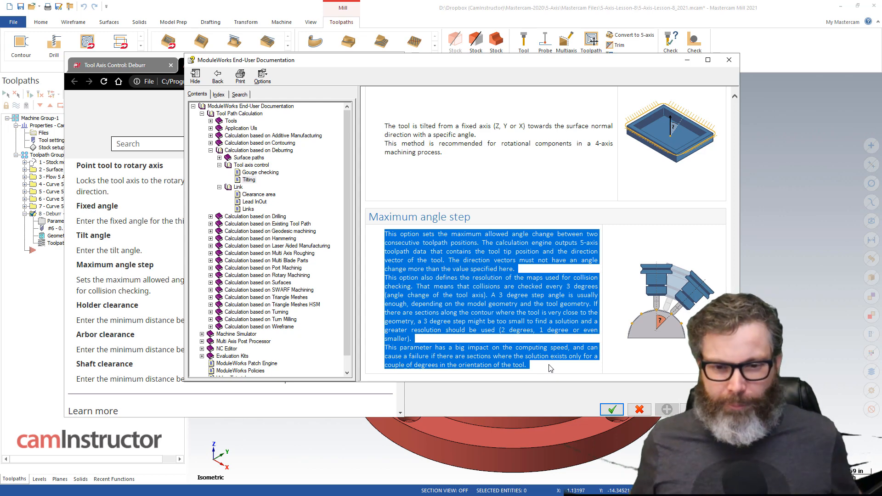
- Focus the ModuleWorks documentation window showing the Maximum angle step explanation
{"action": "left_click", "coordinate": [548, 368]}
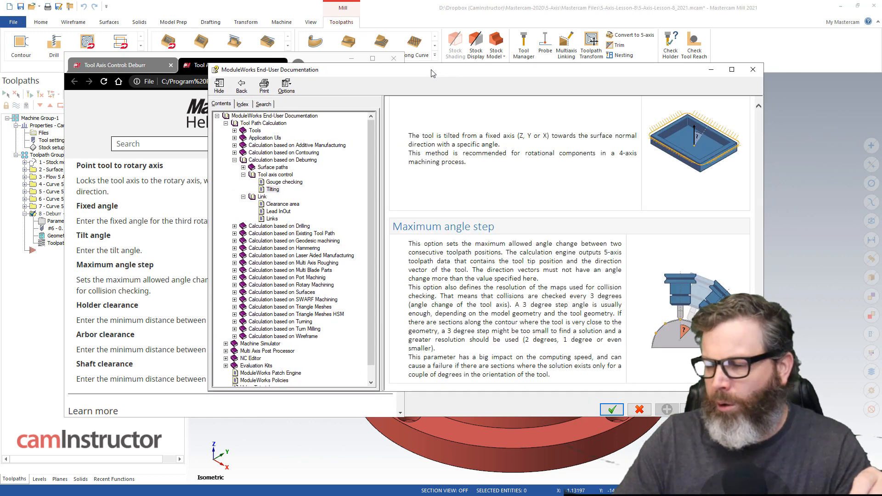
{"action": "mouse_move", "coordinate": [414, 97]}
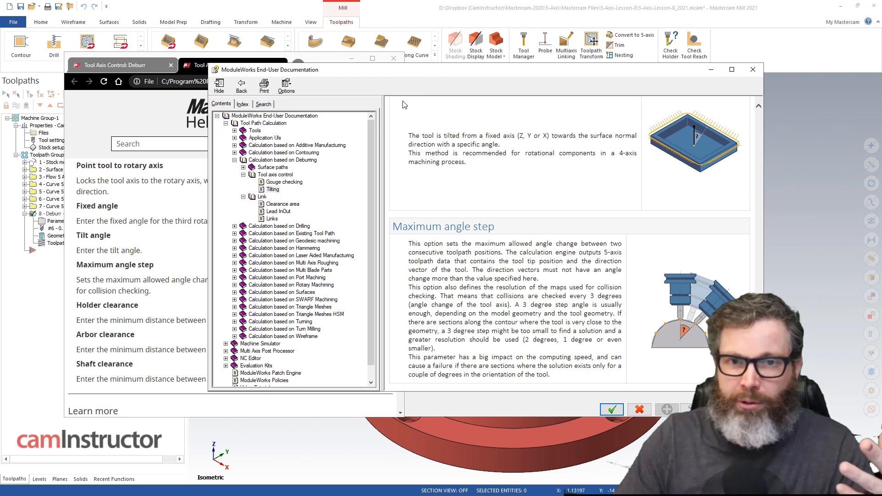
{"action": "mouse_move", "coordinate": [464, 220]}
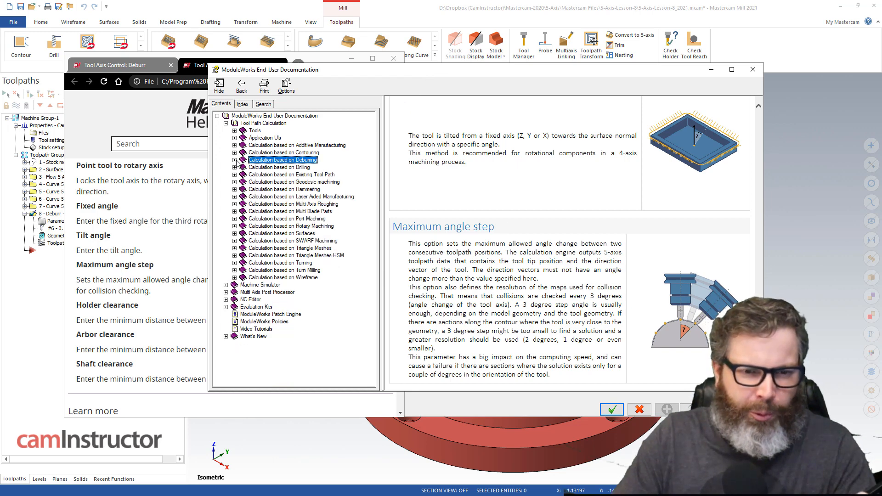
- Expand Calculation based on SWARF Machining and open its Geometry selection page
{"action": "left_click", "coordinate": [292, 240]}
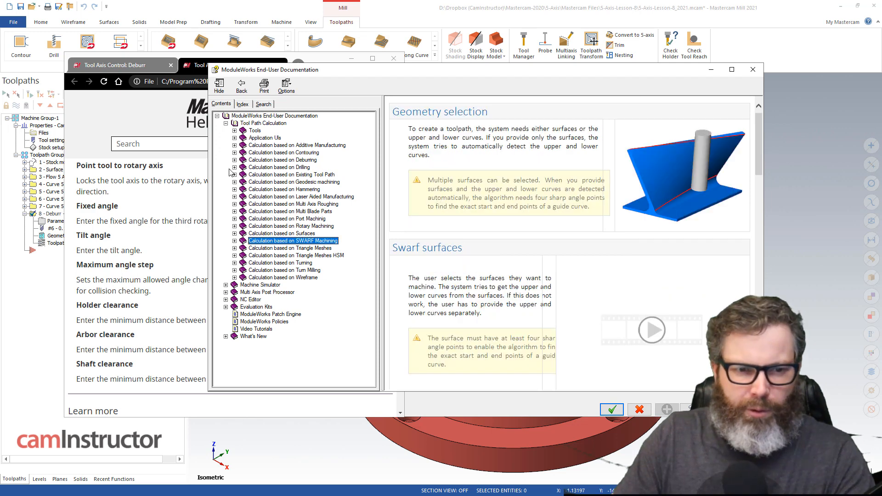
{"action": "left_click", "coordinate": [235, 240]}
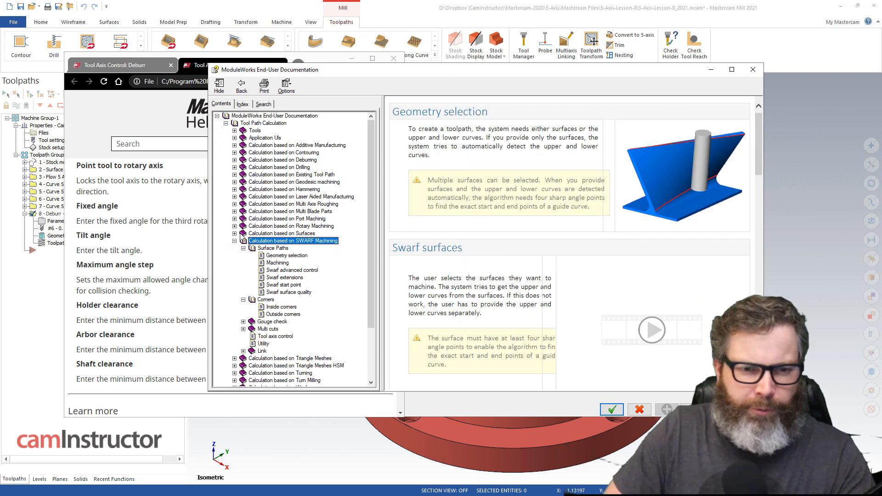
{"action": "left_click", "coordinate": [287, 255]}
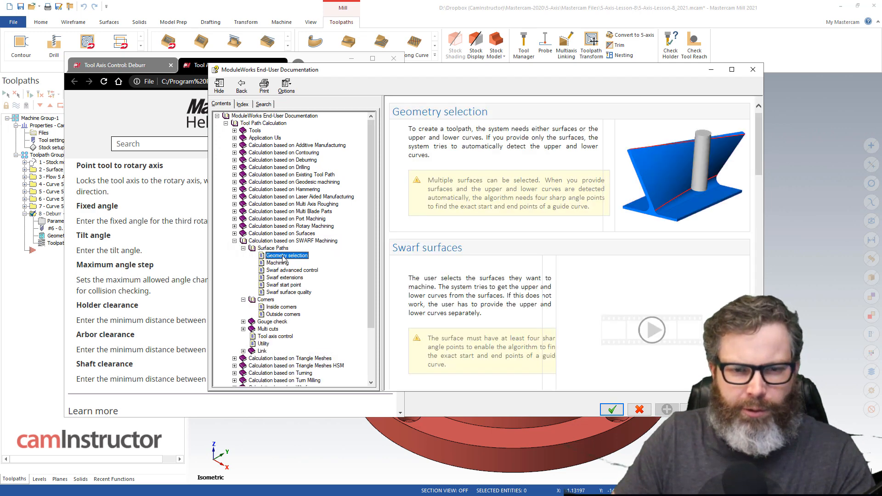
{"action": "mouse_move", "coordinate": [658, 335]}
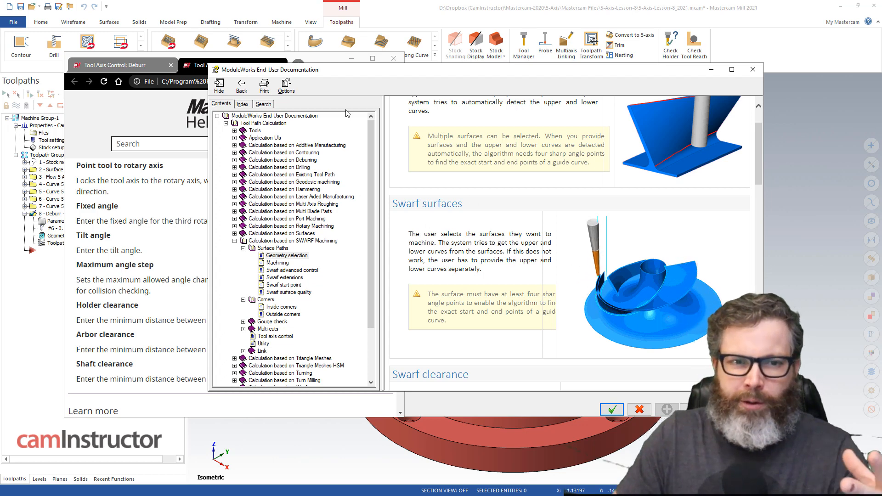
{"action": "mouse_move", "coordinate": [344, 135]}
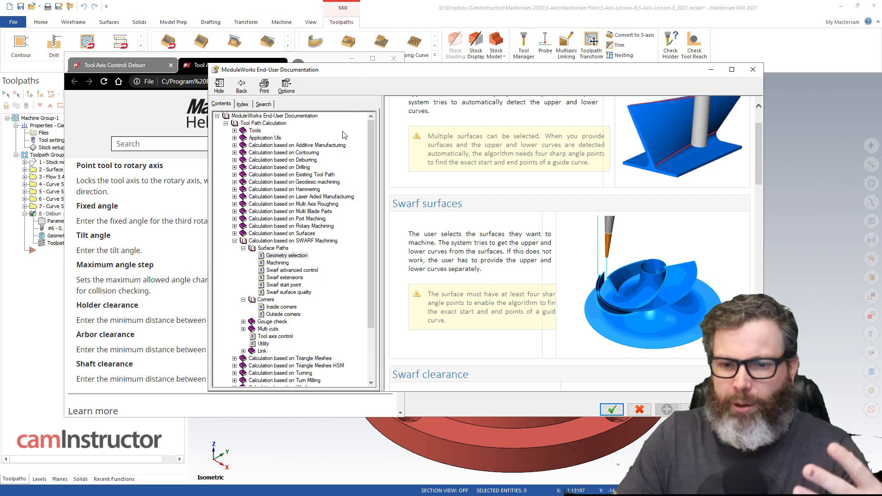
{"action": "mouse_move", "coordinate": [625, 278]}
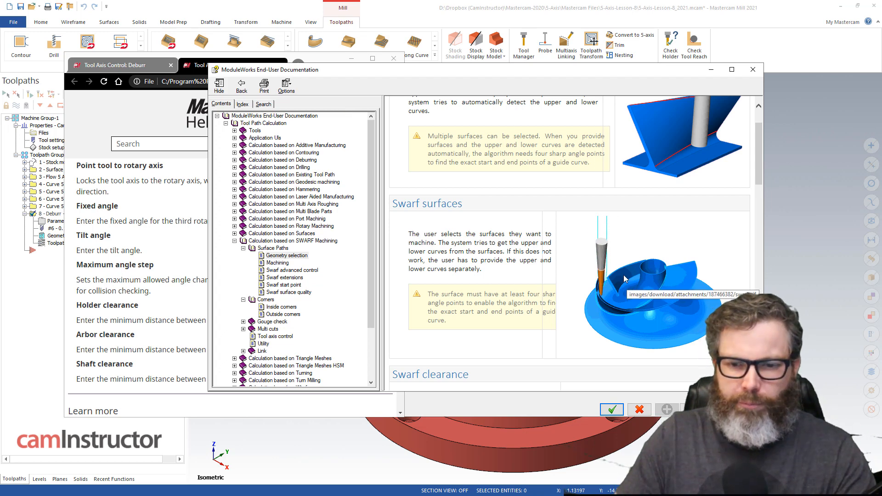